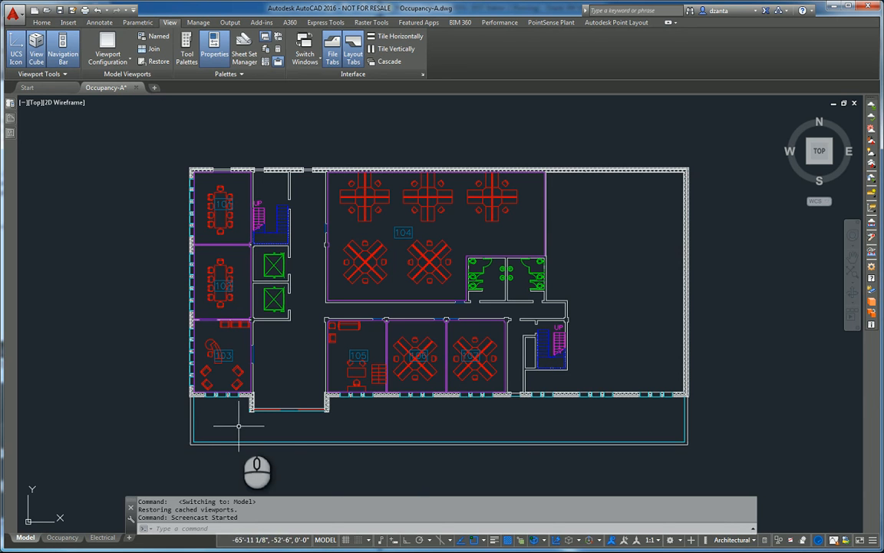
mouse_move(490, 413)
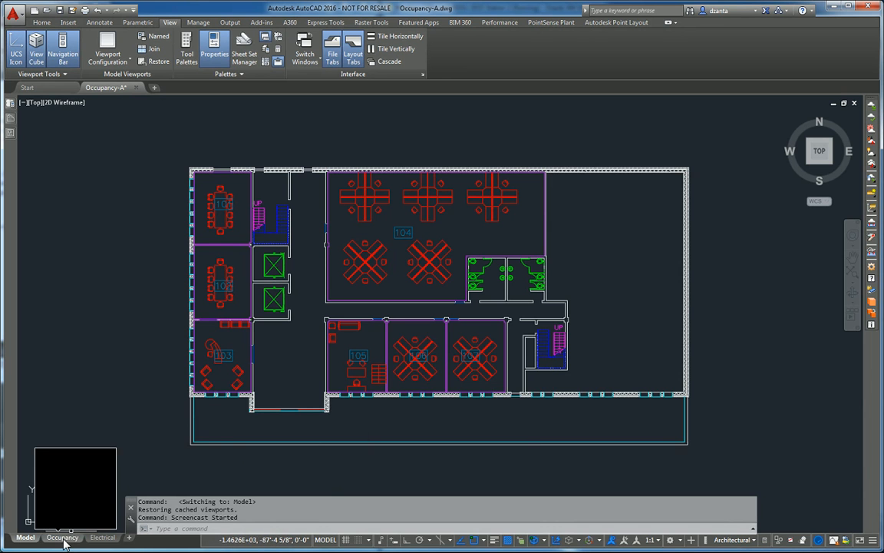
Switch to the Occupancy layout and zoom to extents (ZE) to show the whole title block.
click(61, 536)
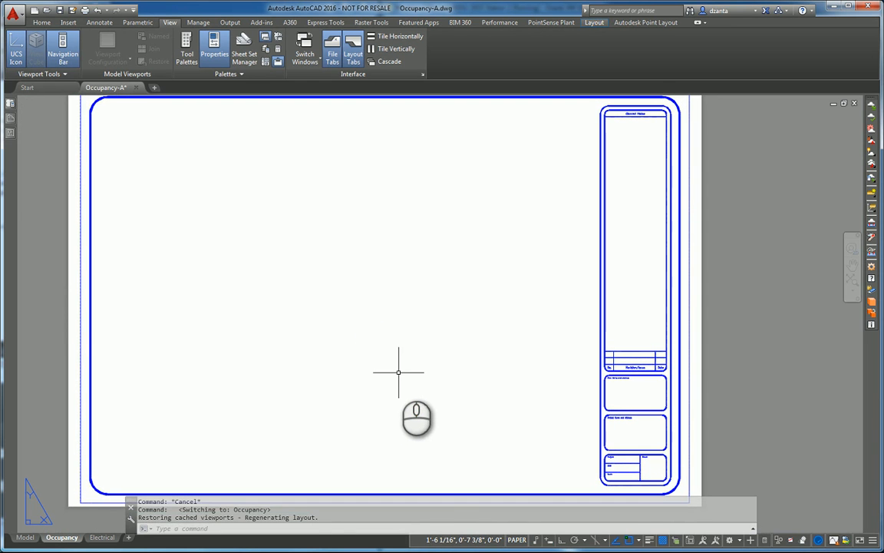
text(ze)
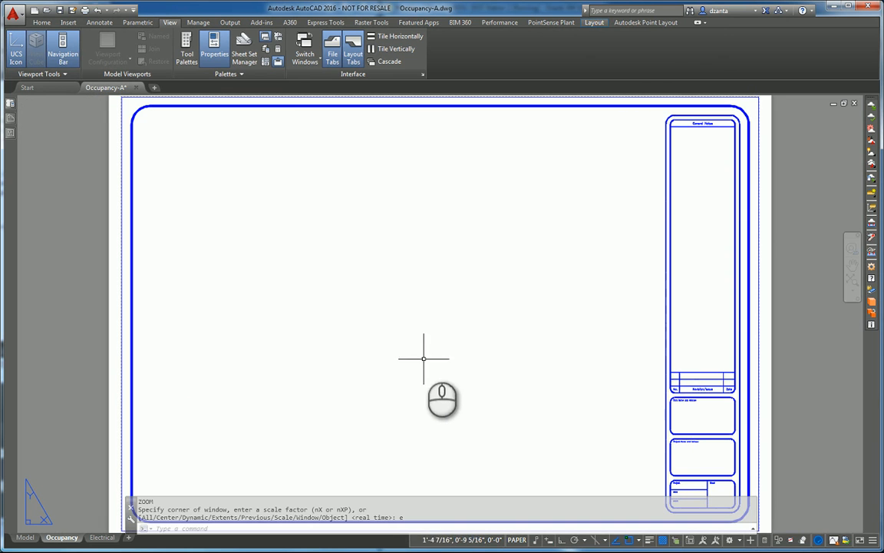
mouse_move(464, 212)
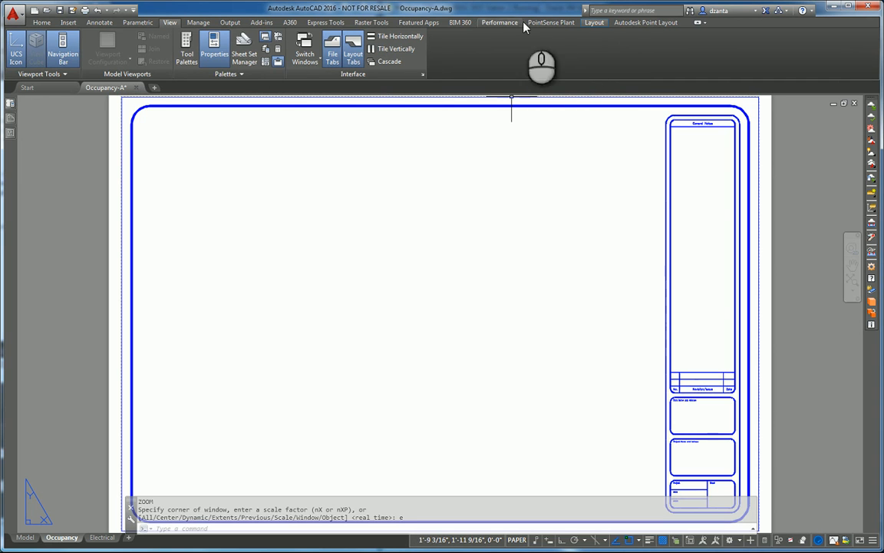
Bring up the Layout ribbon's viewport tools and list the available viewport shapes.
click(593, 22)
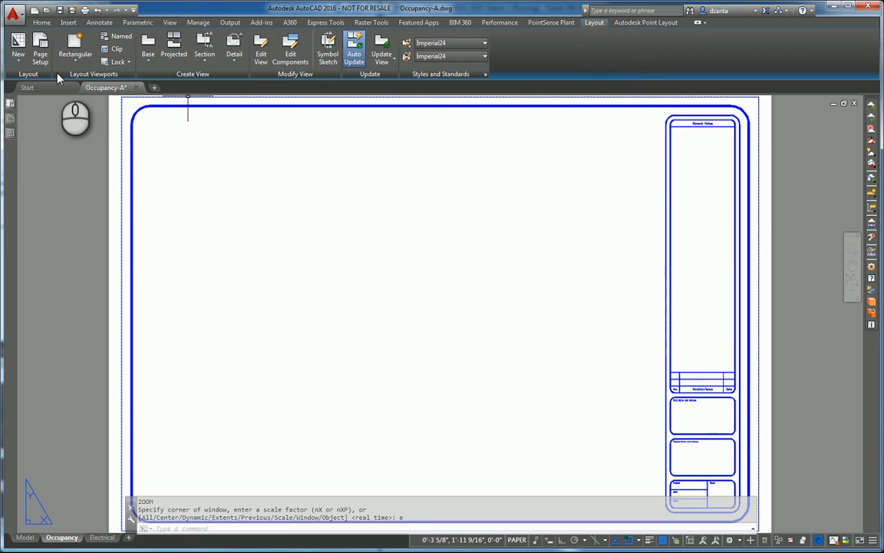
mouse_move(265, 118)
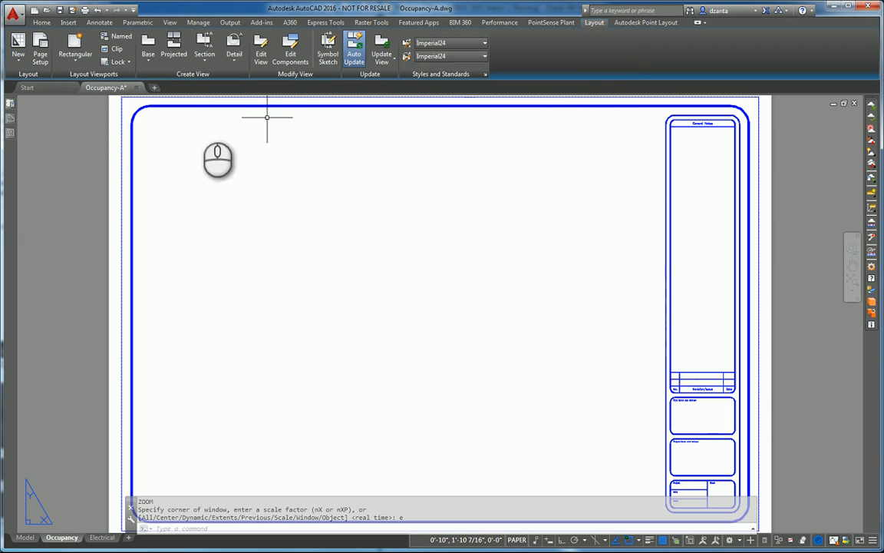
mouse_move(110, 123)
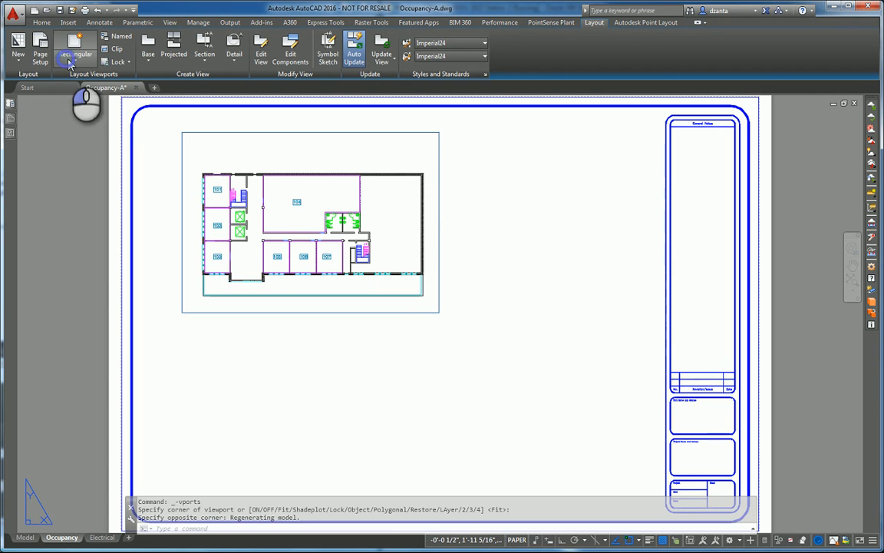
click(78, 47)
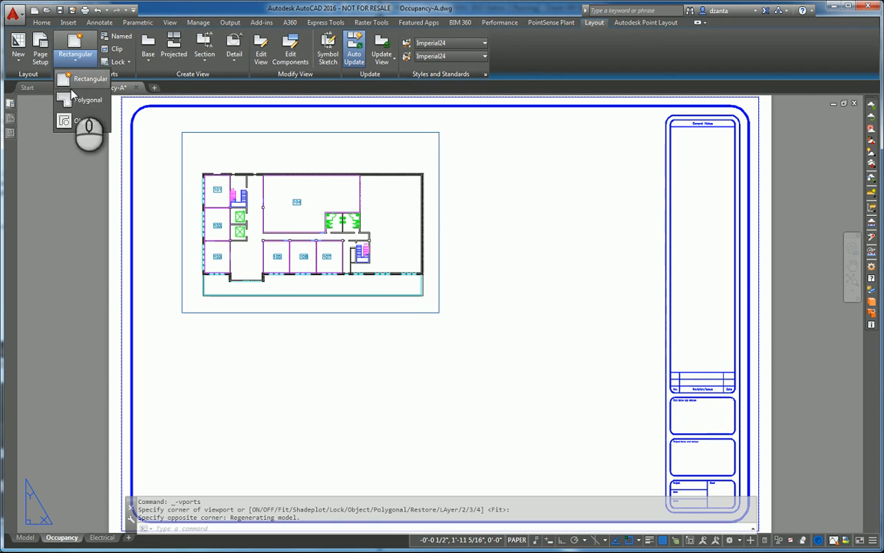
mouse_move(73, 121)
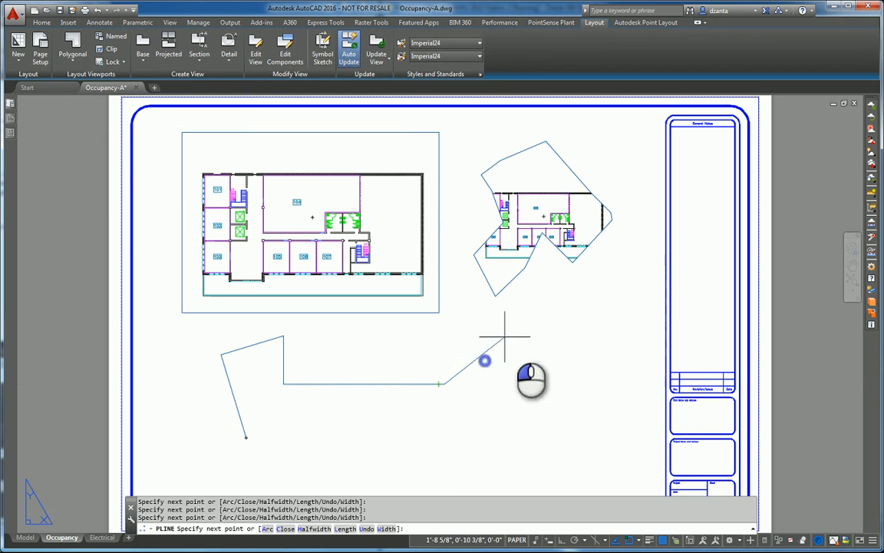
Add another corner to the closed freeform outline below the viewports.
click(285, 449)
text(c)
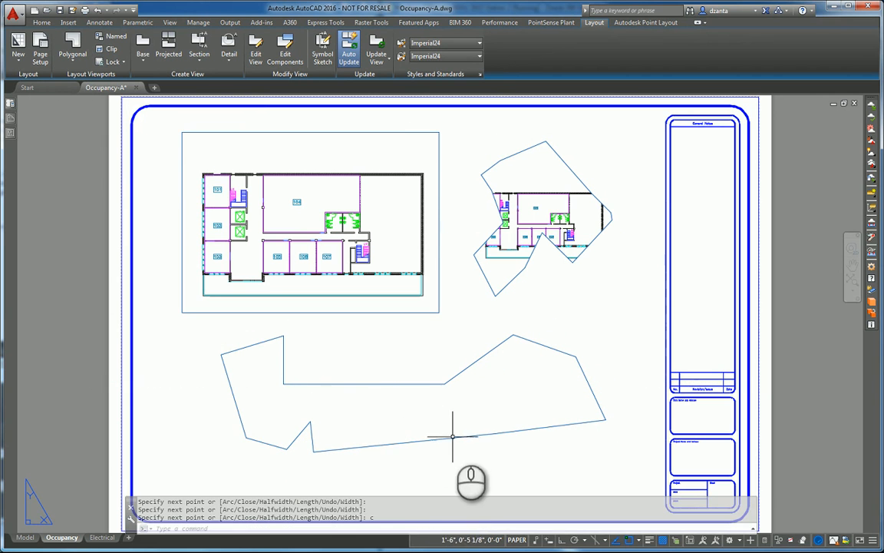
Convert the closed polyline outline into a floor plan viewport with the Object option.
click(71, 45)
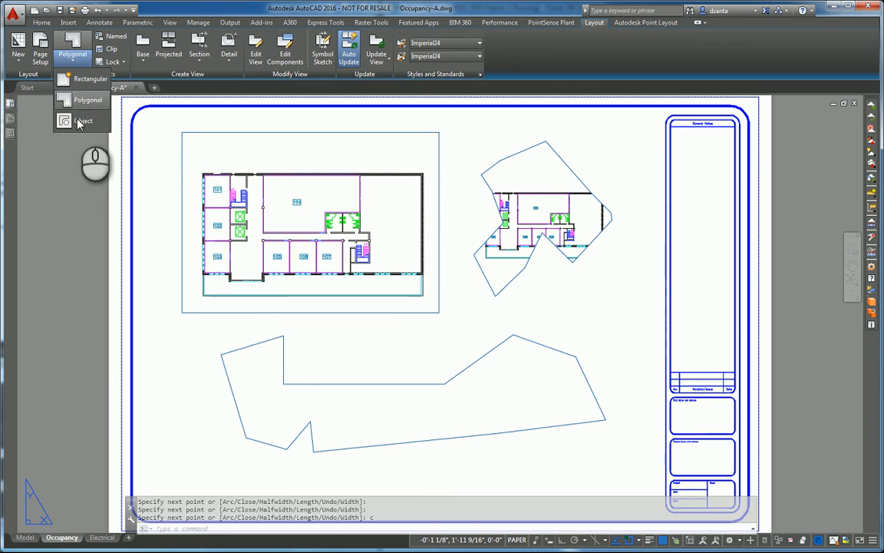
click(83, 121)
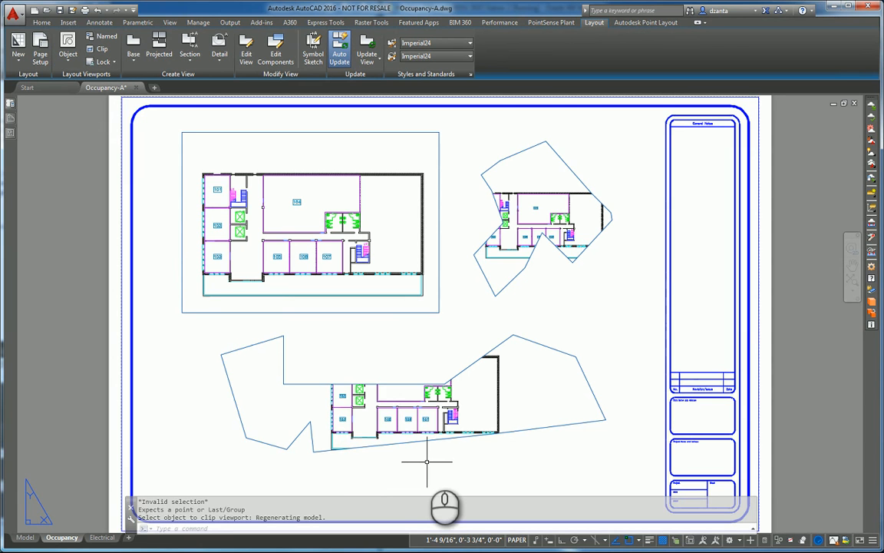
mouse_move(564, 352)
text(e)
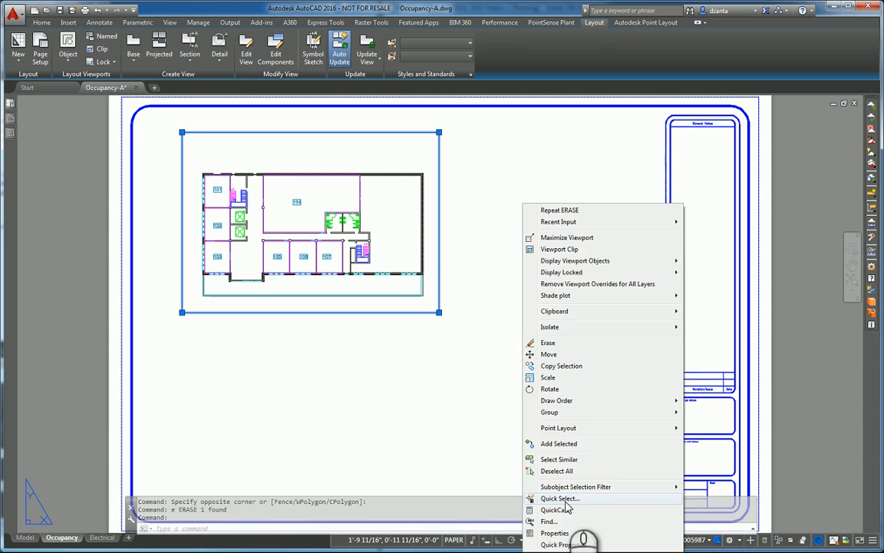
Set the floor plan viewport's standard scale to 1/8" = 1'-0" in Properties.
click(550, 532)
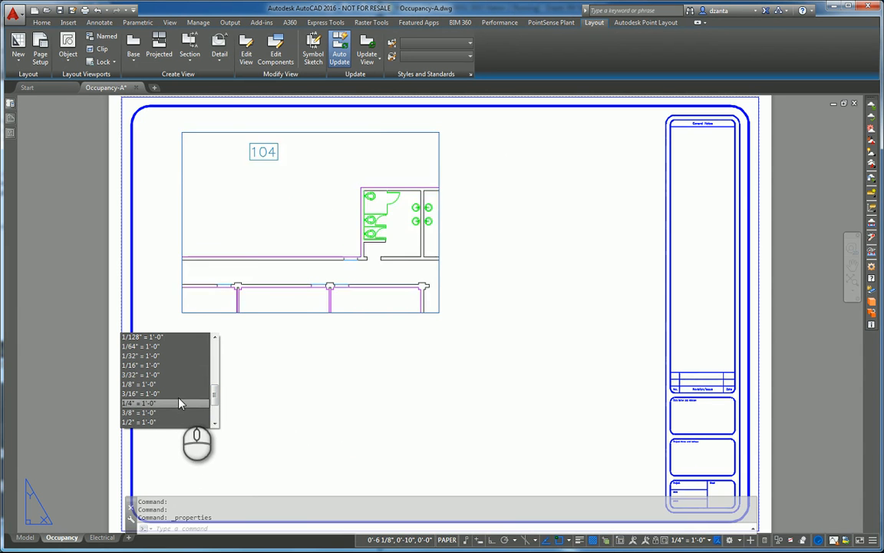
click(138, 384)
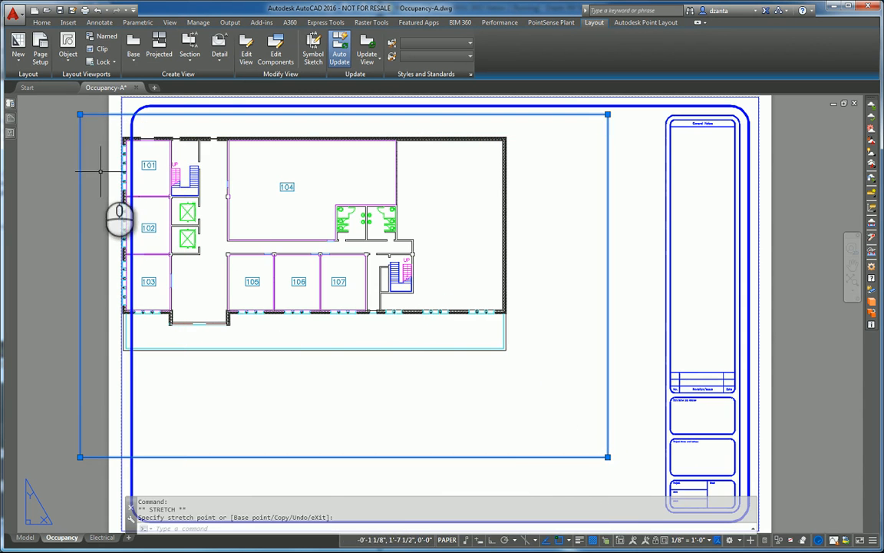
Shrink the floor plan viewport by its corner grip to fit inside the border.
drag(79, 457, 215, 368)
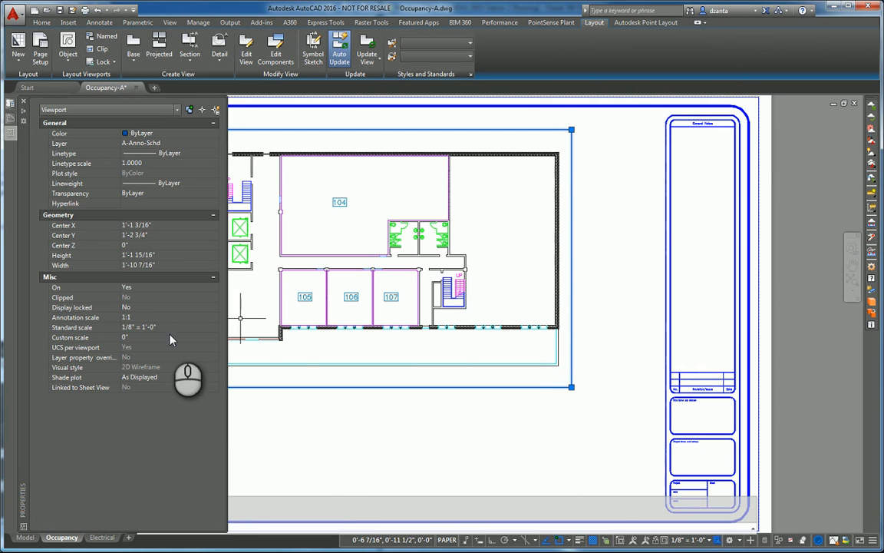
Set the viewport's annotation scale to 1/8" = 1'-0" to match its standard scale.
click(213, 327)
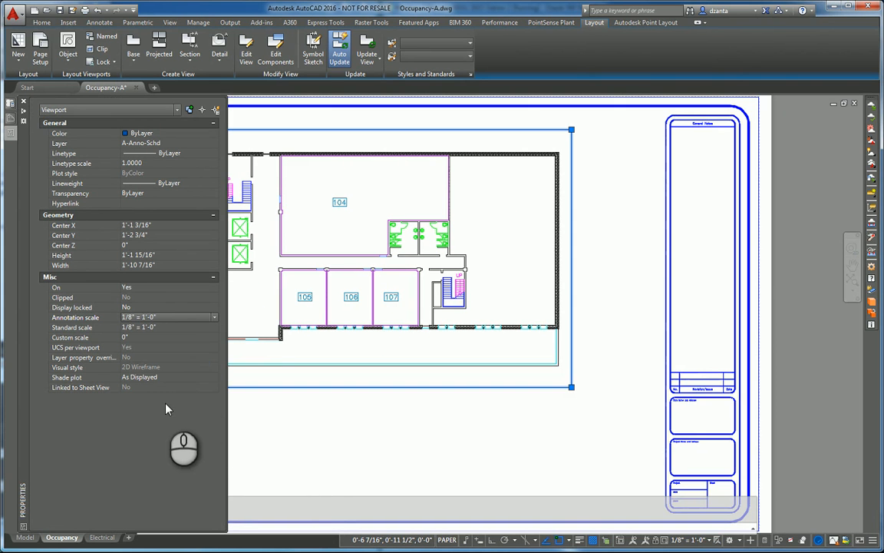
mouse_move(163, 420)
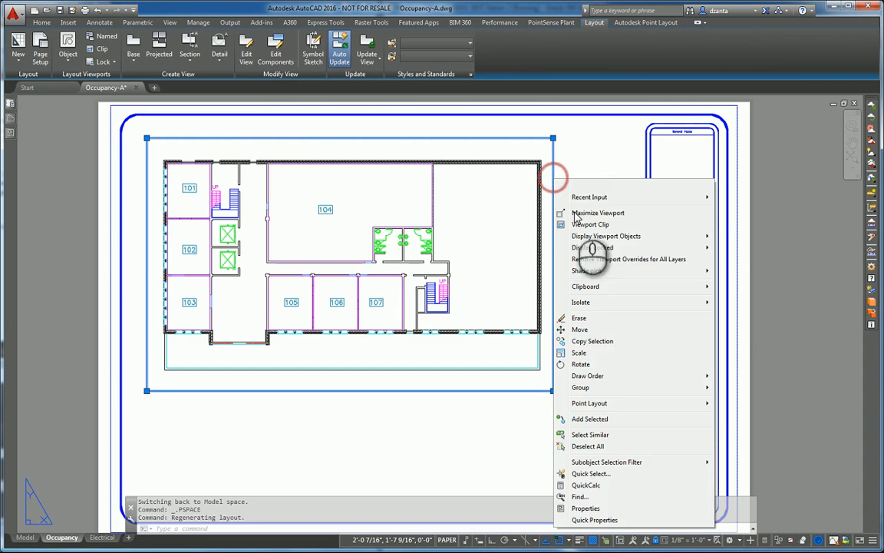
Zoom out inside the floor plan viewport so the plan sits smaller, checking its properties.
click(585, 509)
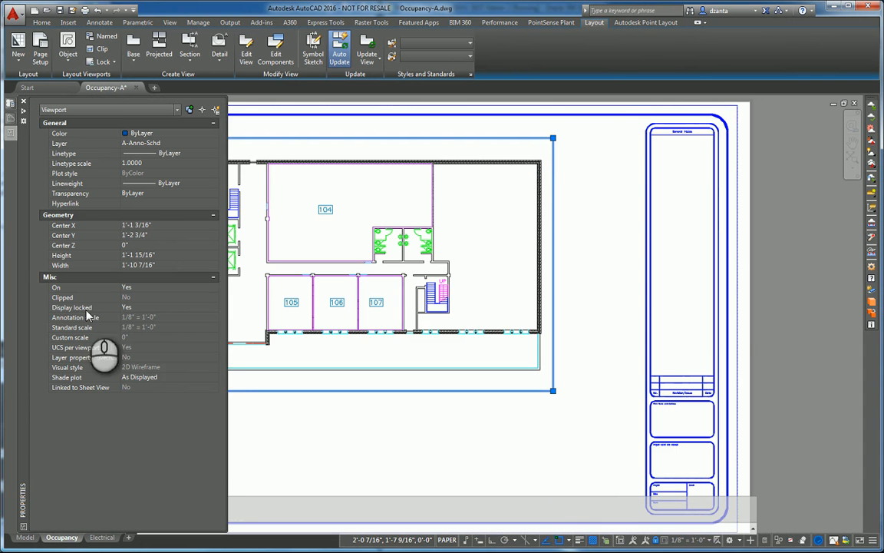
click(165, 307)
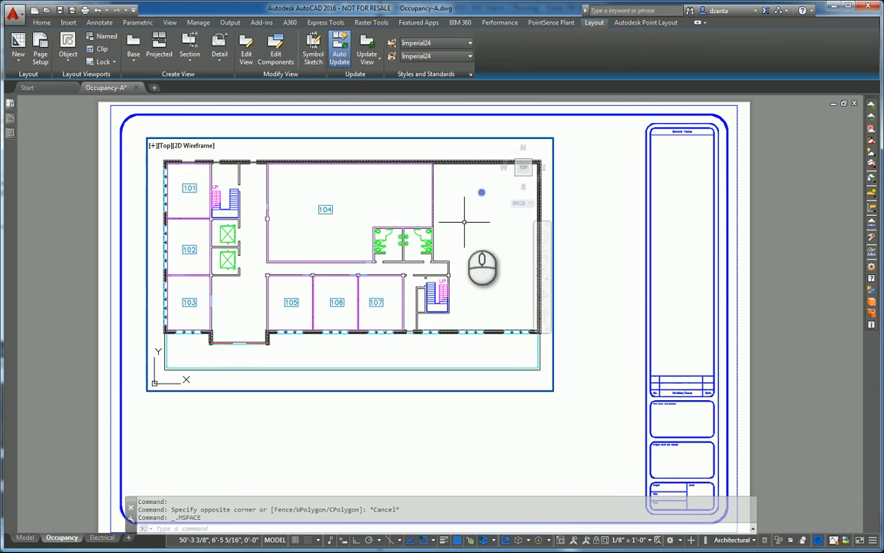
scroll(down, 3)
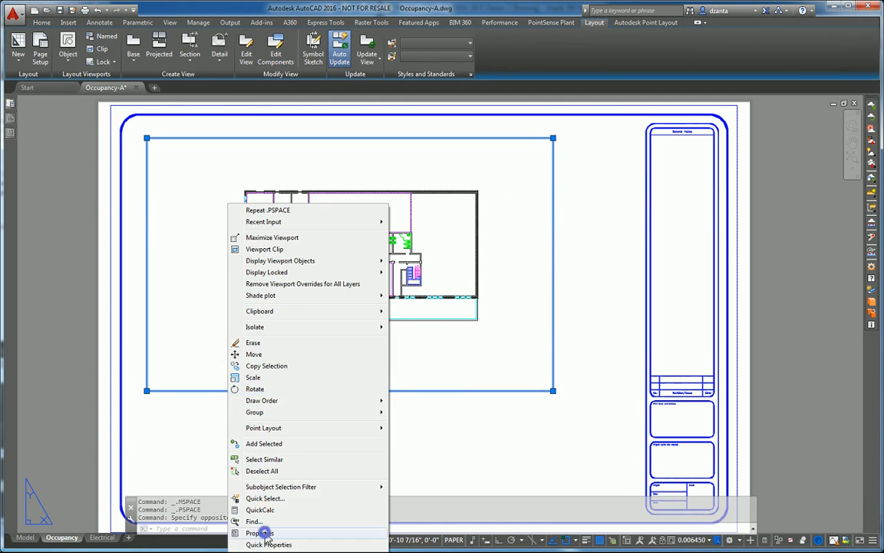
click(256, 531)
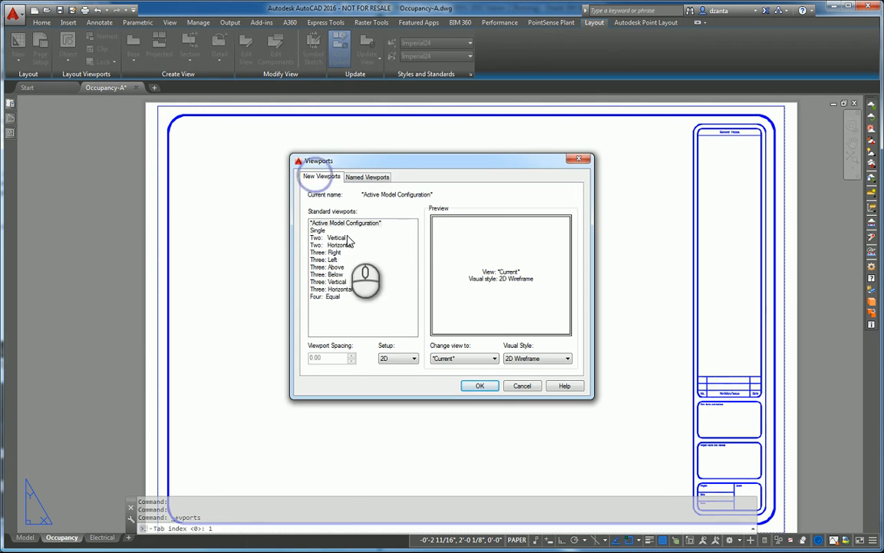
Preview Single and Two: Horizontal, then choose the Three: Right viewport arrangement.
click(315, 229)
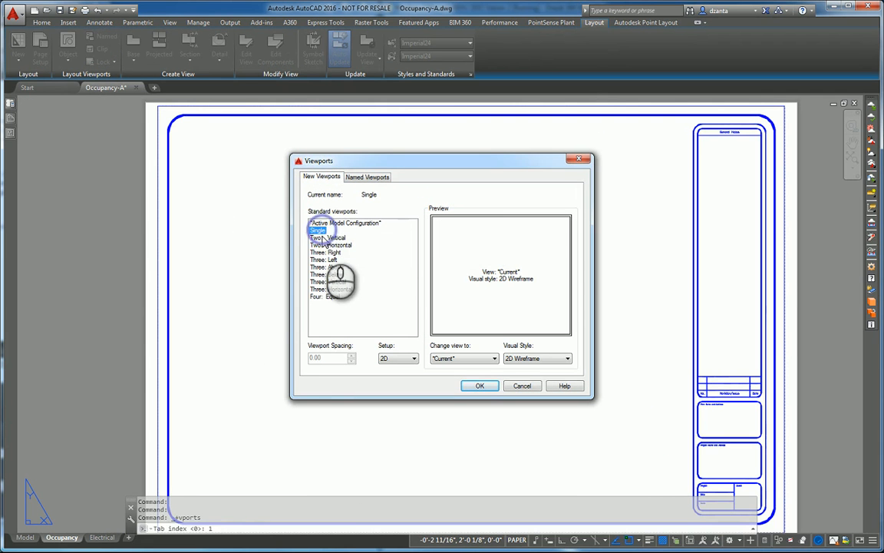
click(331, 244)
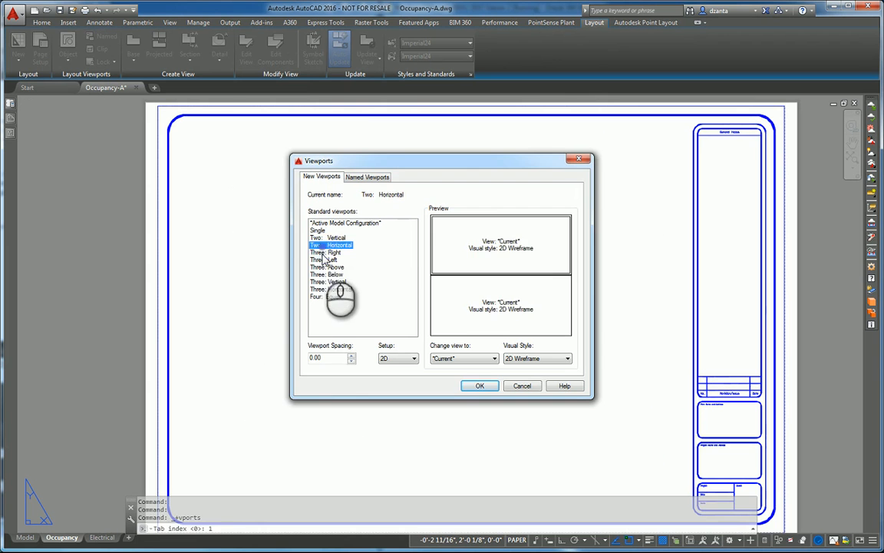
click(329, 252)
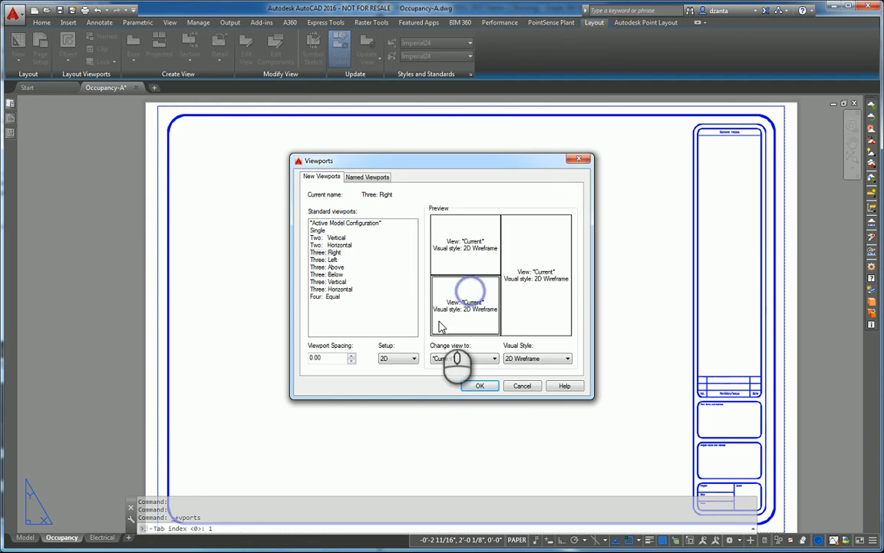
Apply 3D setup with a shaded-with-edges Top pane and a conceptual SE Isometric pane.
click(414, 358)
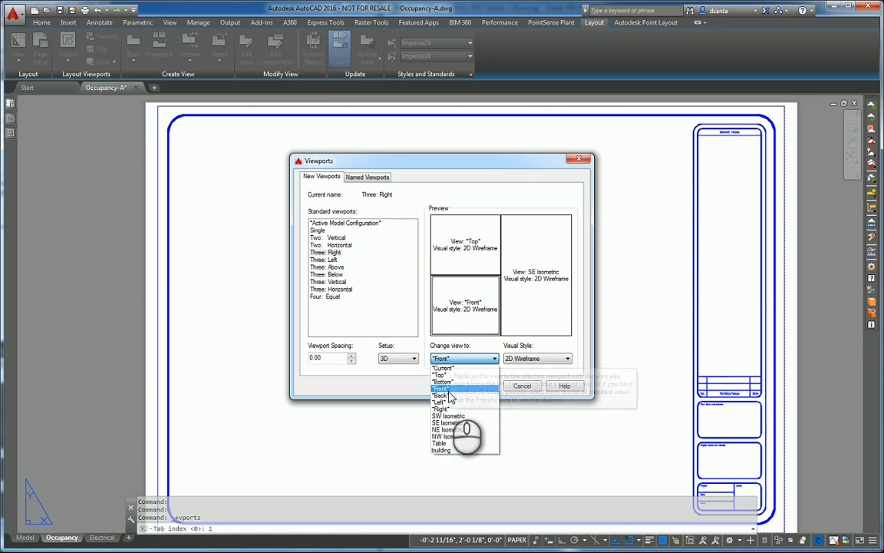
click(441, 396)
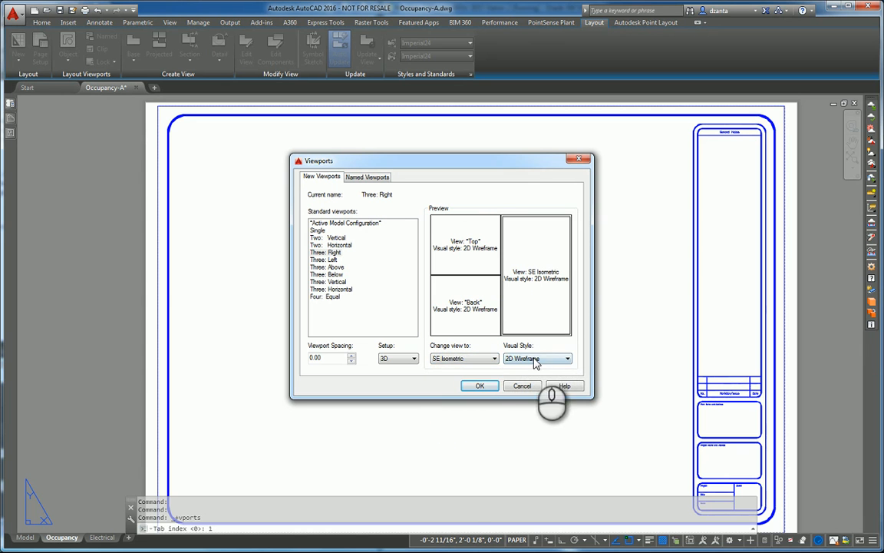
click(574, 357)
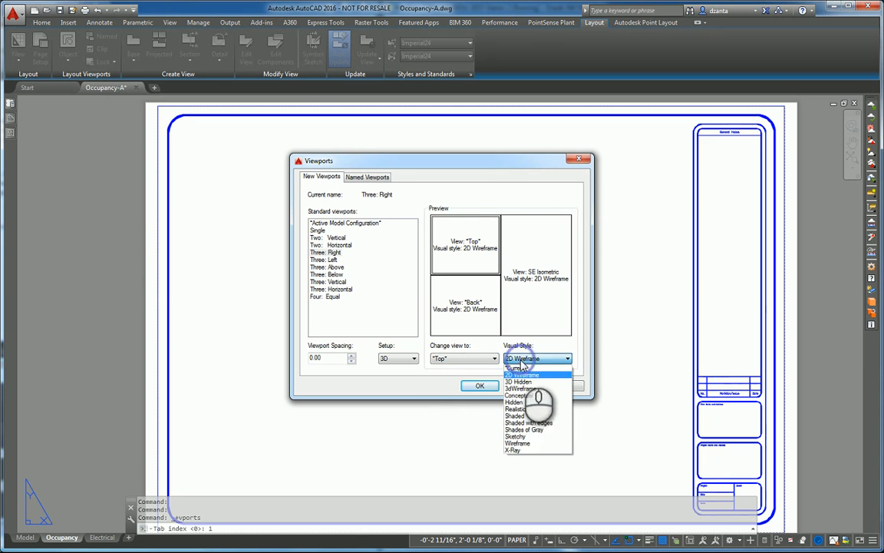
click(521, 428)
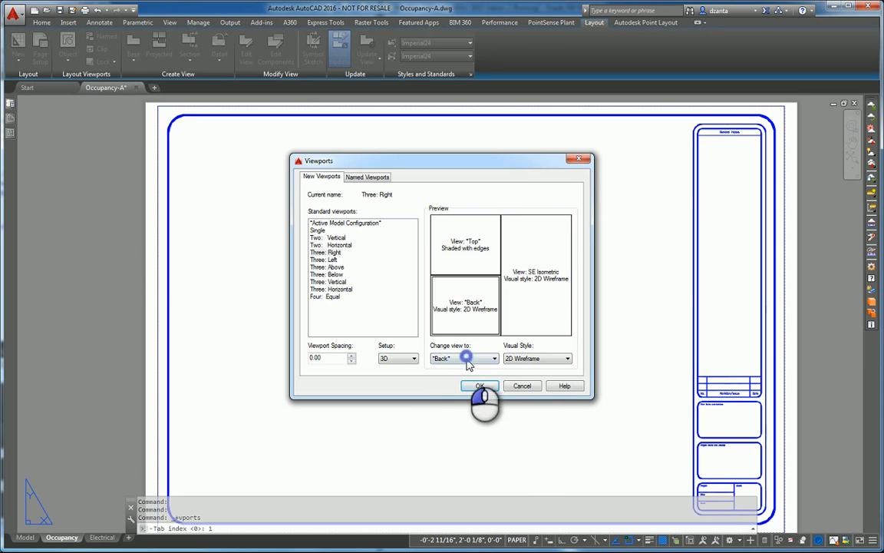
click(487, 358)
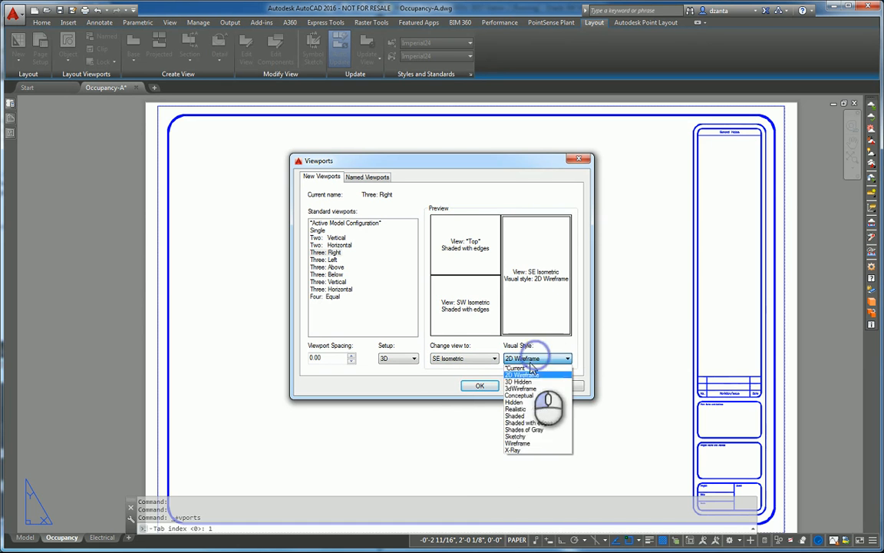
mouse_move(529, 415)
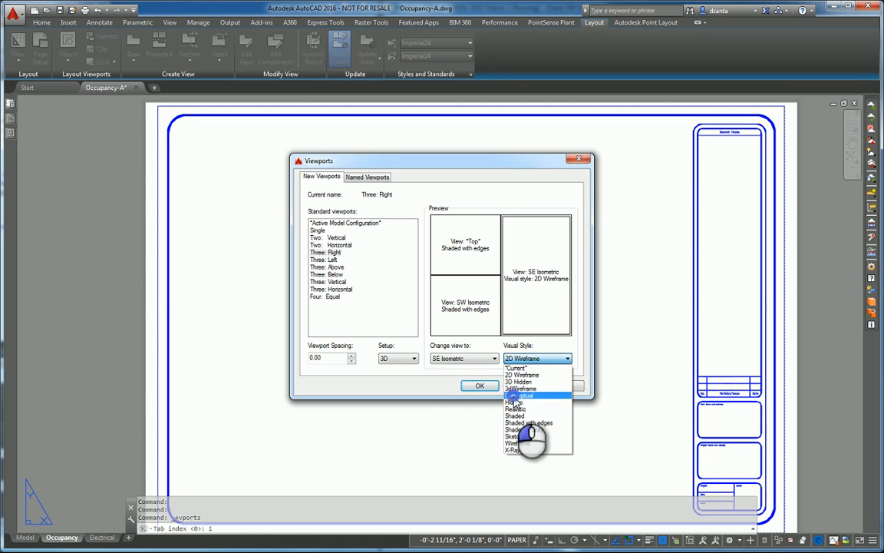
click(530, 398)
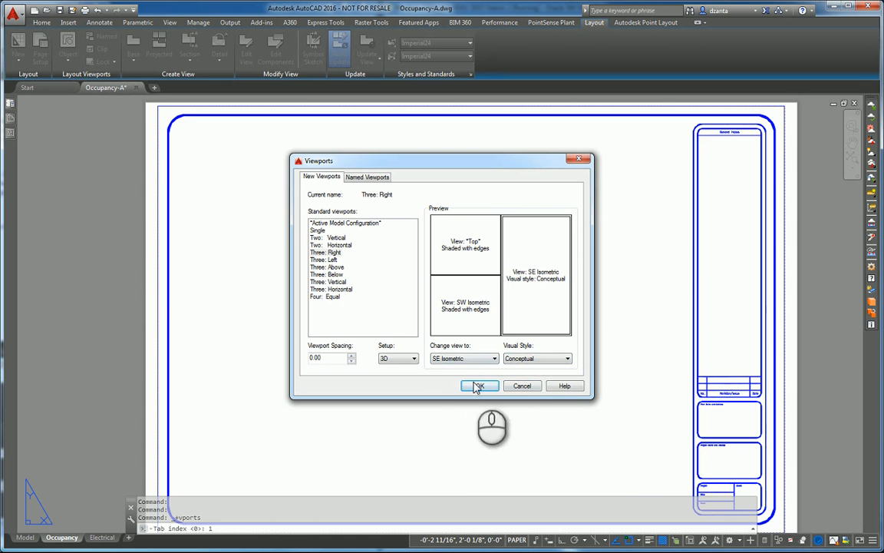
click(480, 386)
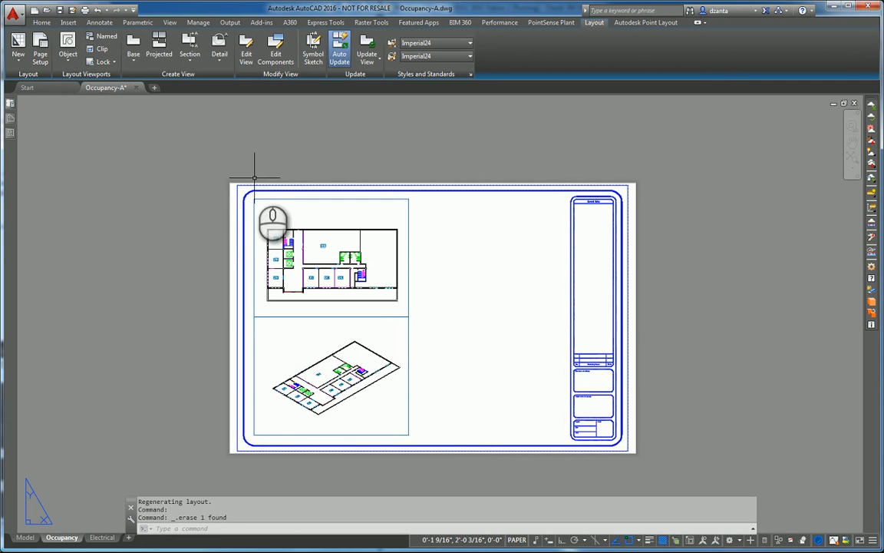
mouse_move(185, 145)
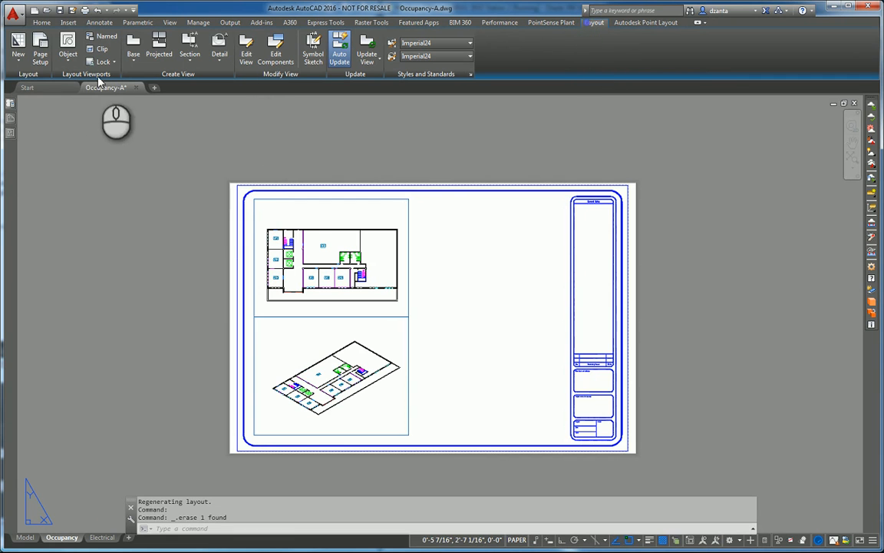
mouse_move(420, 342)
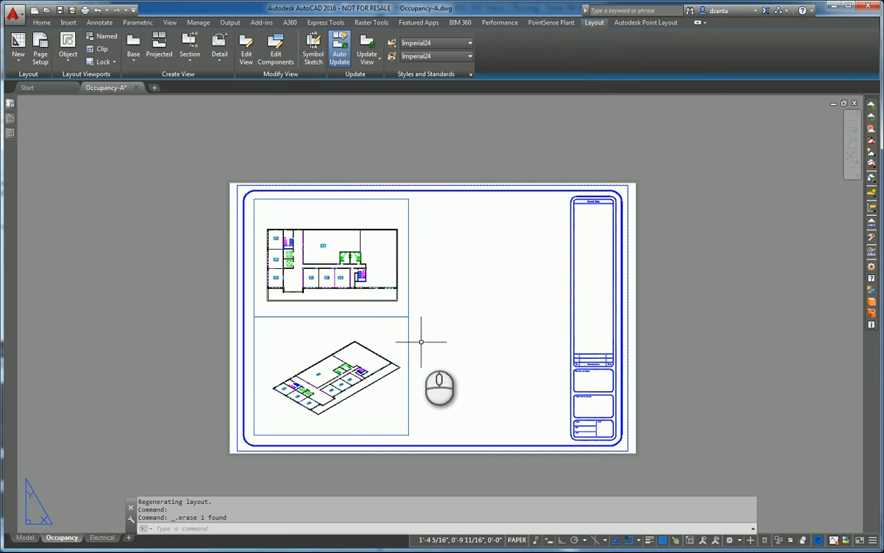